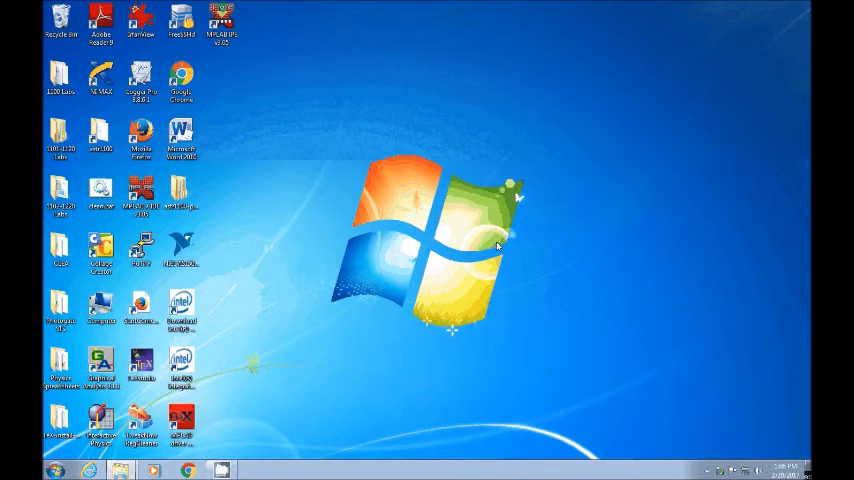
{"action": "mouse_move", "coordinate": [308, 284]}
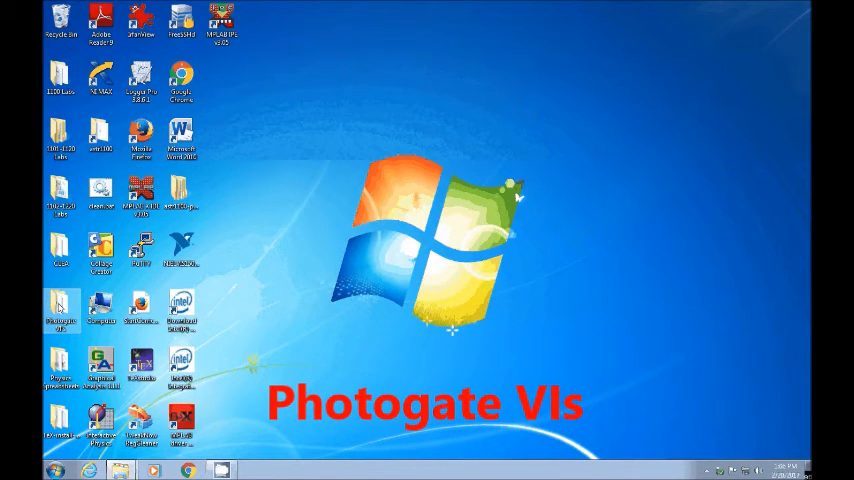
Step: Launch the PicketFence VI from the Photogate VIs folder on the desktop
{"action": "double_click", "coordinate": [58, 308]}
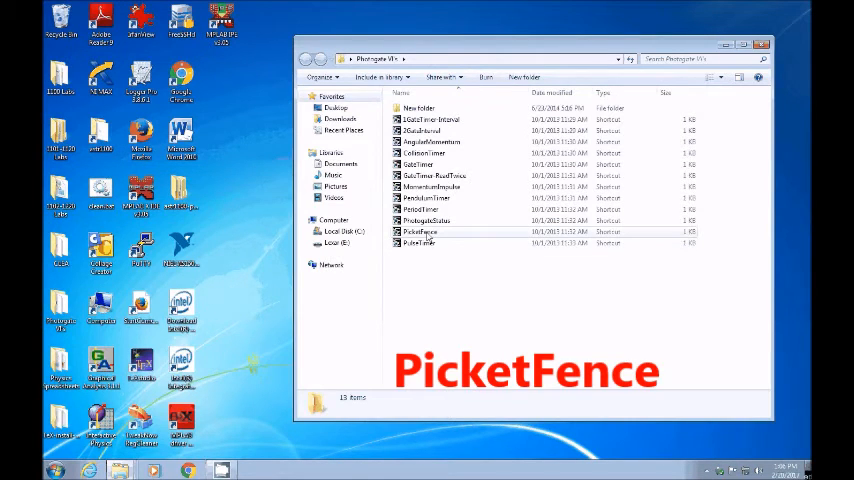
{"action": "left_click", "coordinate": [422, 232]}
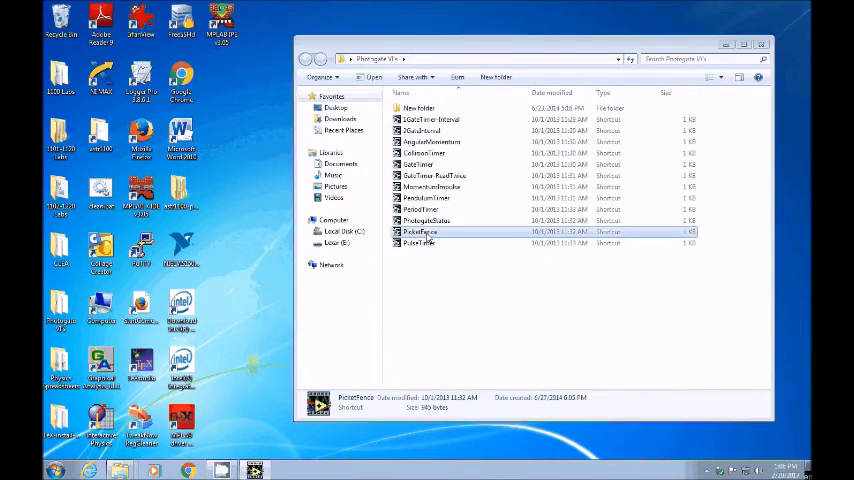
{"action": "double_click", "coordinate": [418, 232]}
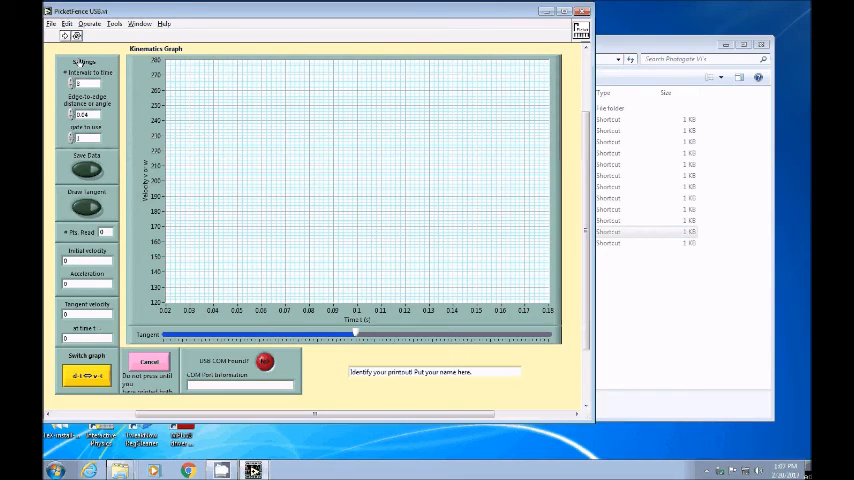
{"action": "mouse_move", "coordinate": [118, 118]}
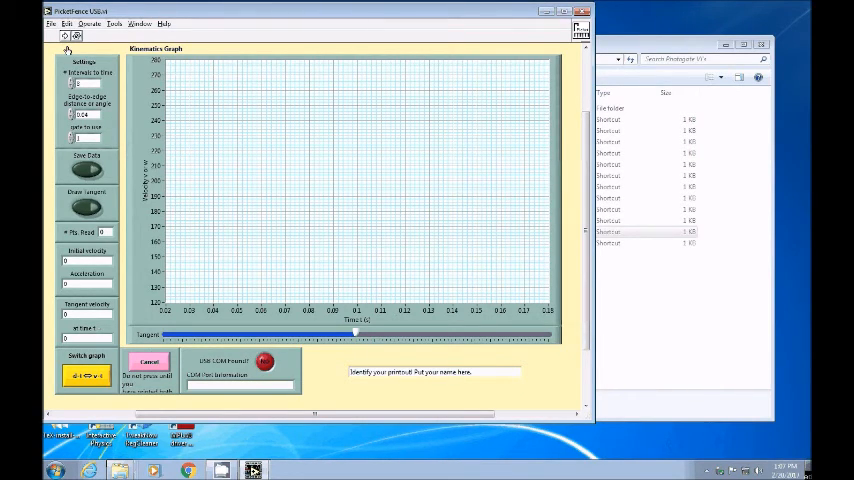
{"action": "mouse_move", "coordinate": [90, 42]}
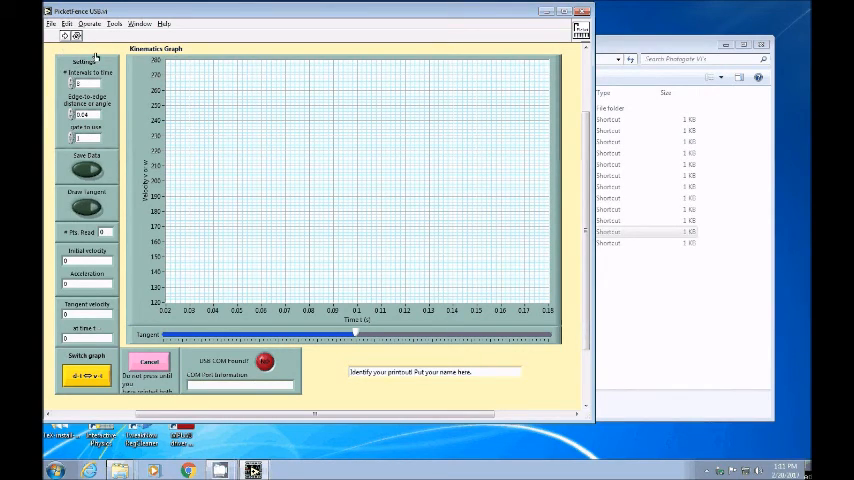
{"action": "mouse_move", "coordinate": [108, 60]}
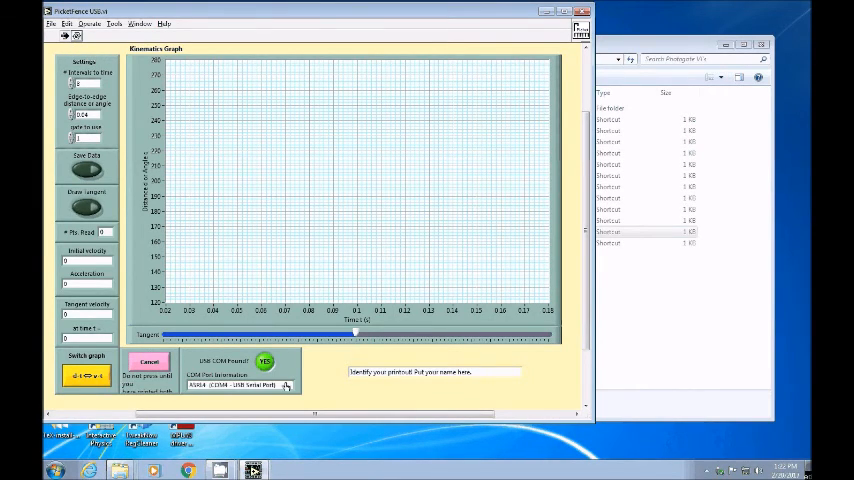
{"action": "mouse_move", "coordinate": [288, 364]}
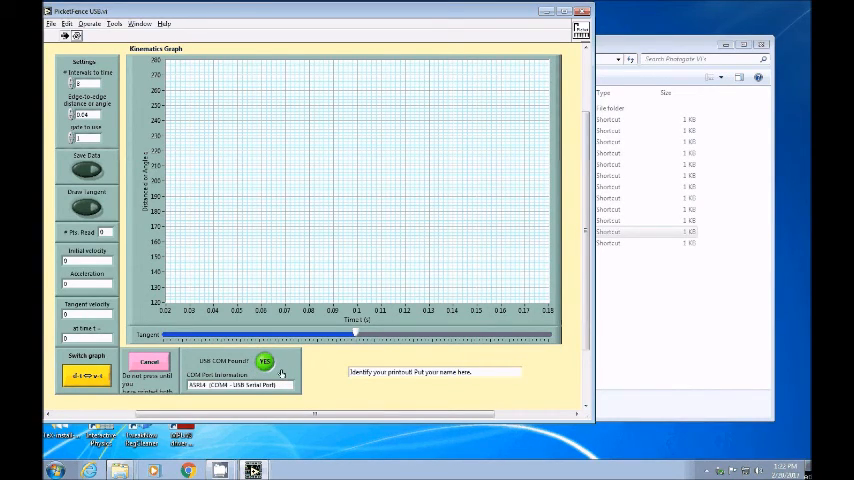
{"action": "mouse_move", "coordinate": [284, 372]}
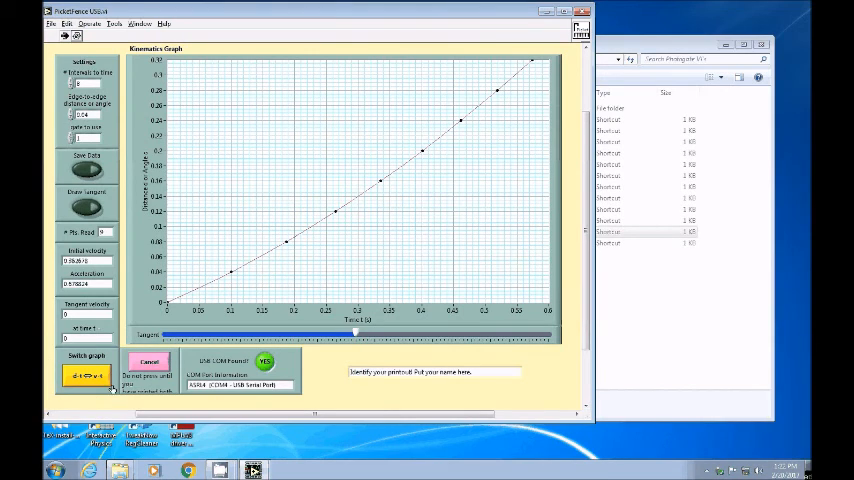
{"action": "mouse_move", "coordinate": [52, 386]}
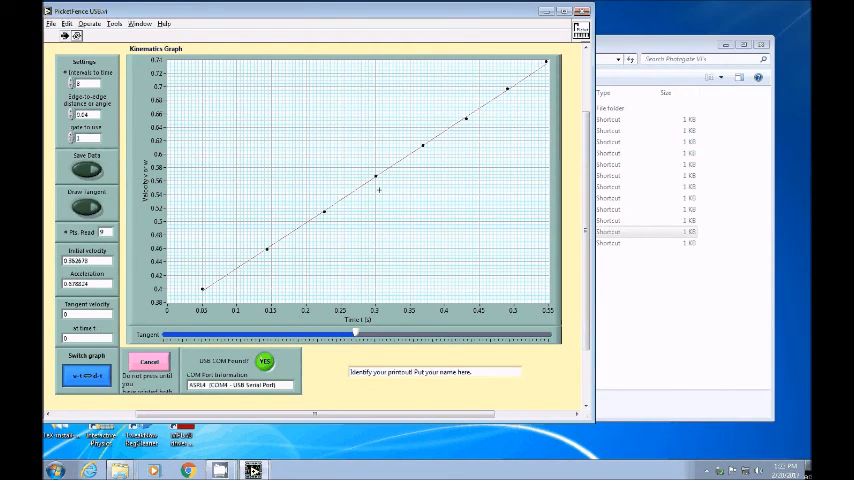
{"action": "mouse_move", "coordinate": [436, 172]}
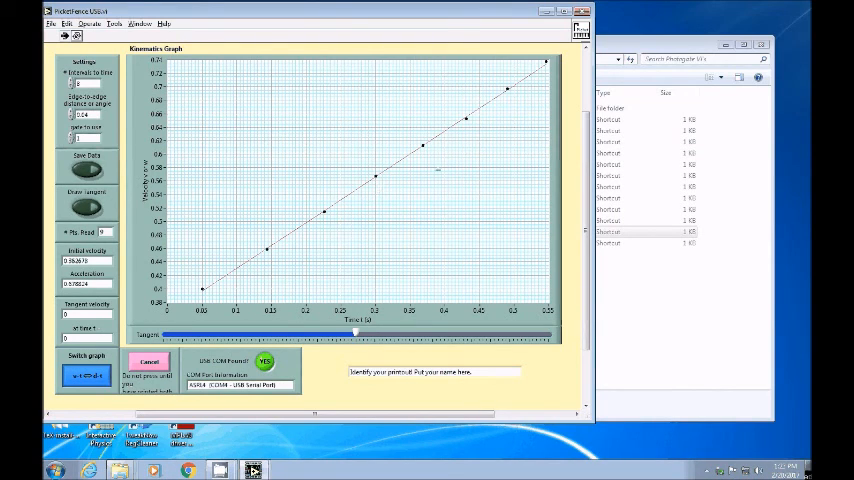